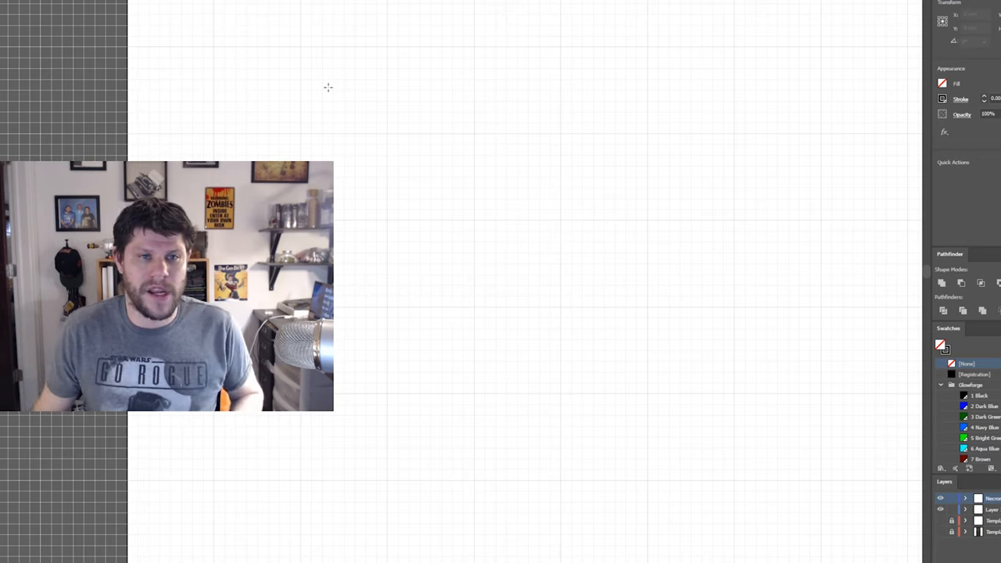
- Drag out a long, thin unfilled rectangle across the upper part of the artboard
drag(217, 52, 639, 77)
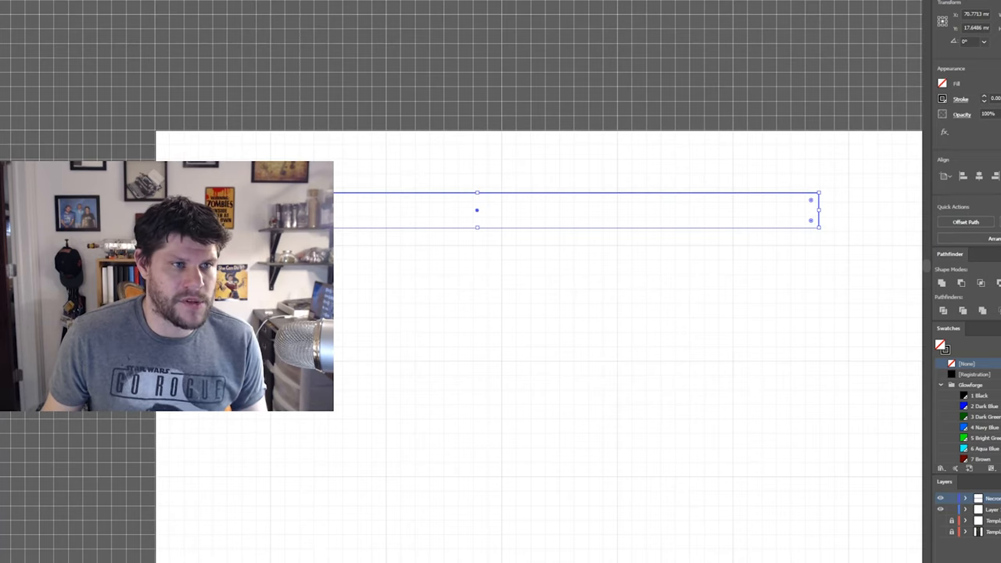
- Drag the thin rectangle upward so it sits near the artboard's top edge
drag(477, 210, 531, 170)
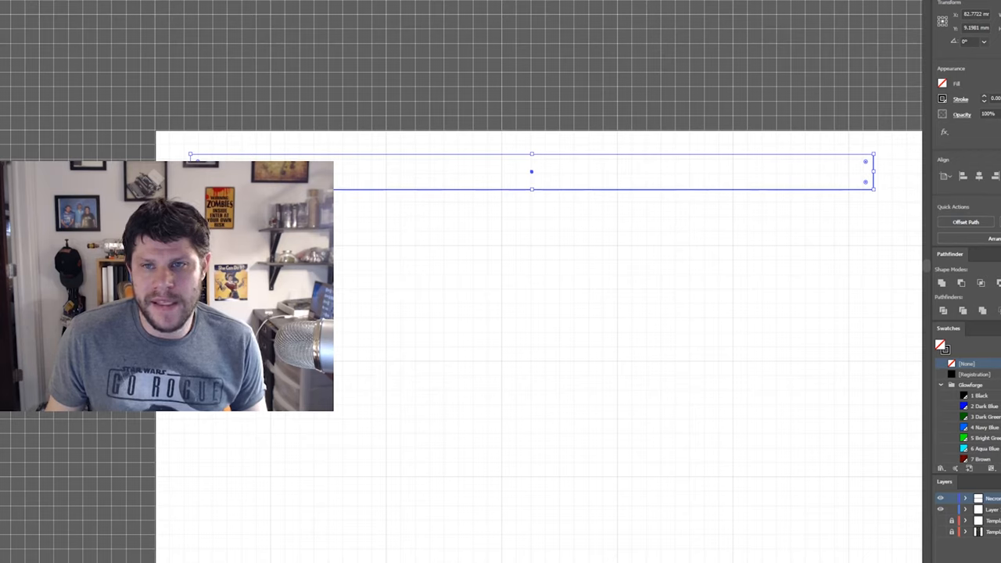
mouse_move(702, 241)
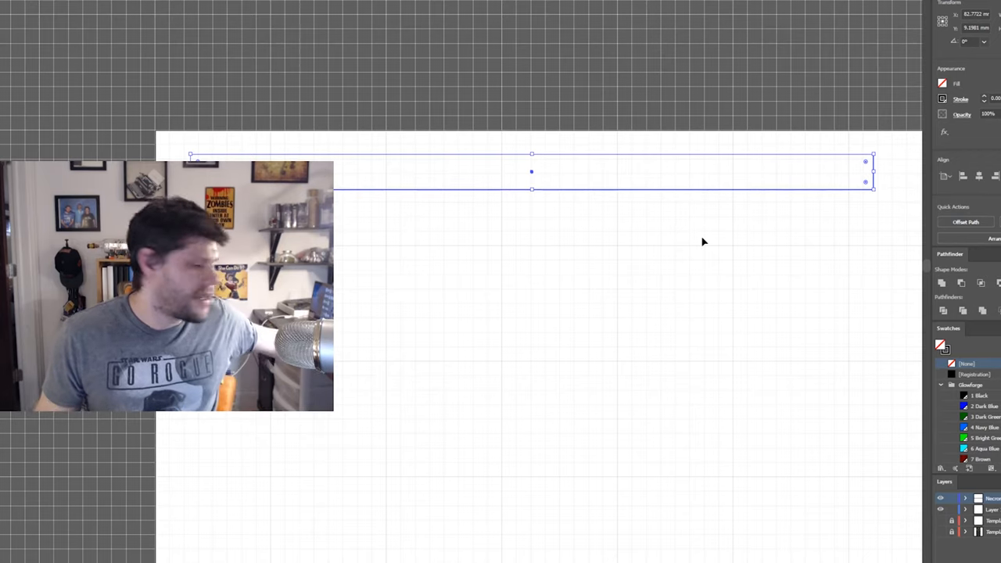
mouse_move(712, 162)
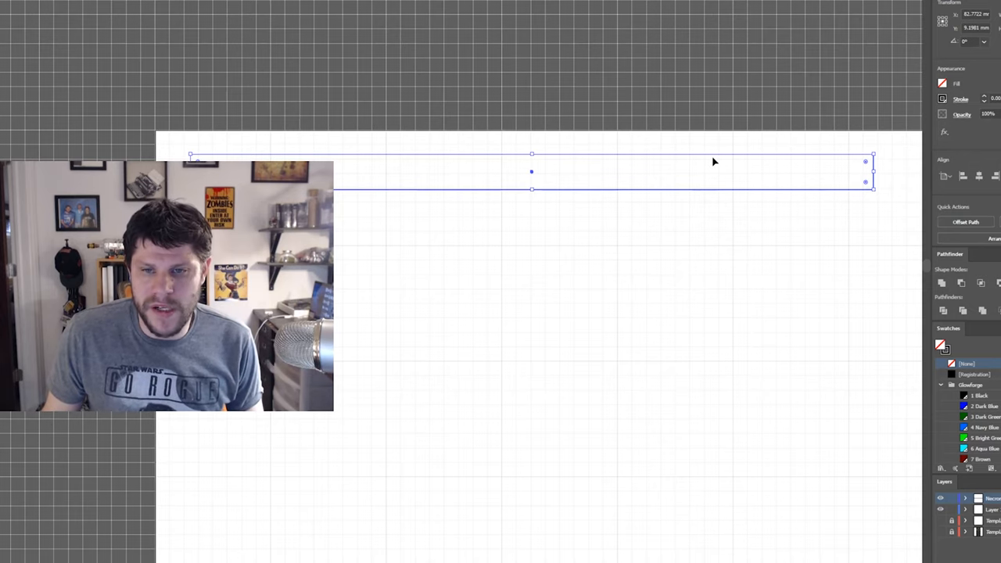